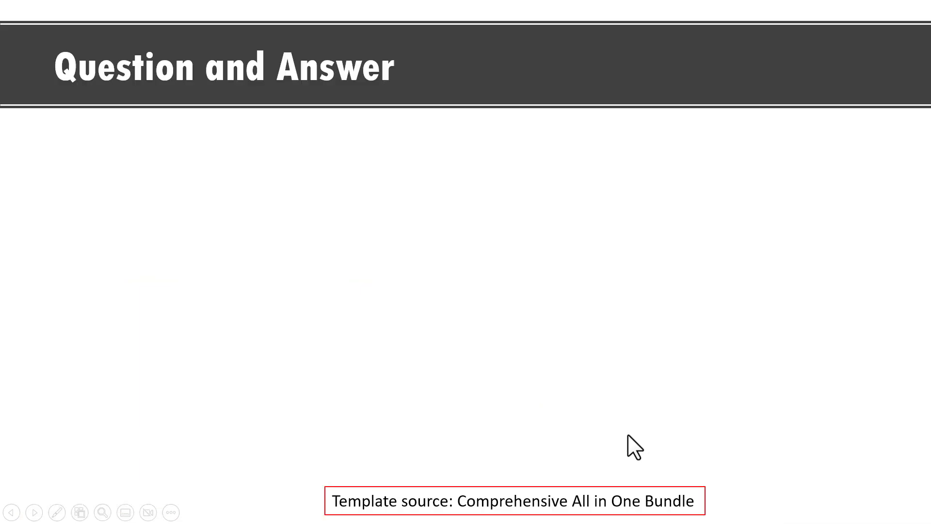
# Enter Slide Master view and select the top master thumbnail for editing.
pyautogui.click(515, 500)
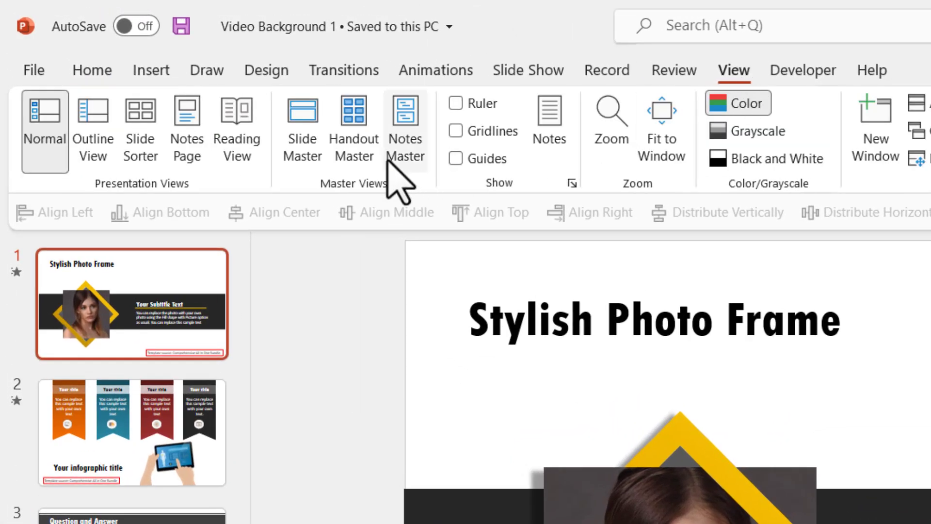
pyautogui.click(406, 126)
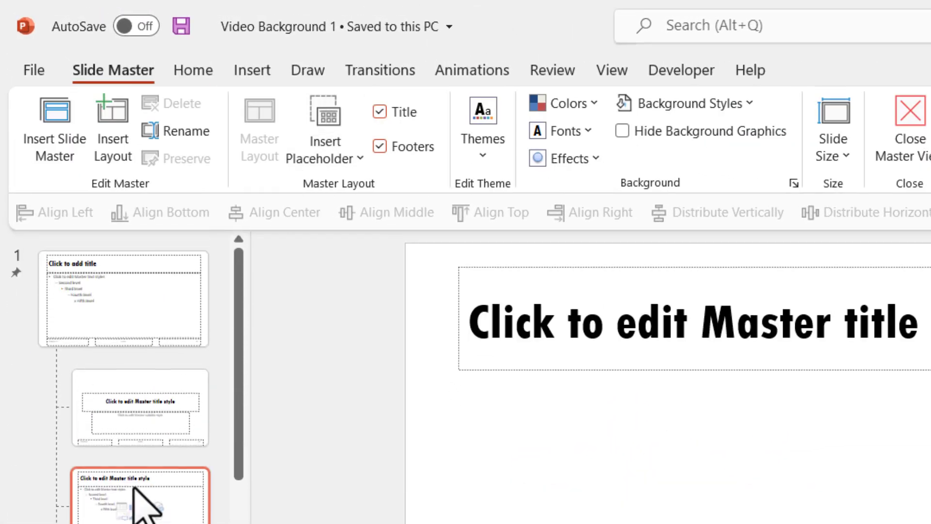
pyautogui.click(123, 299)
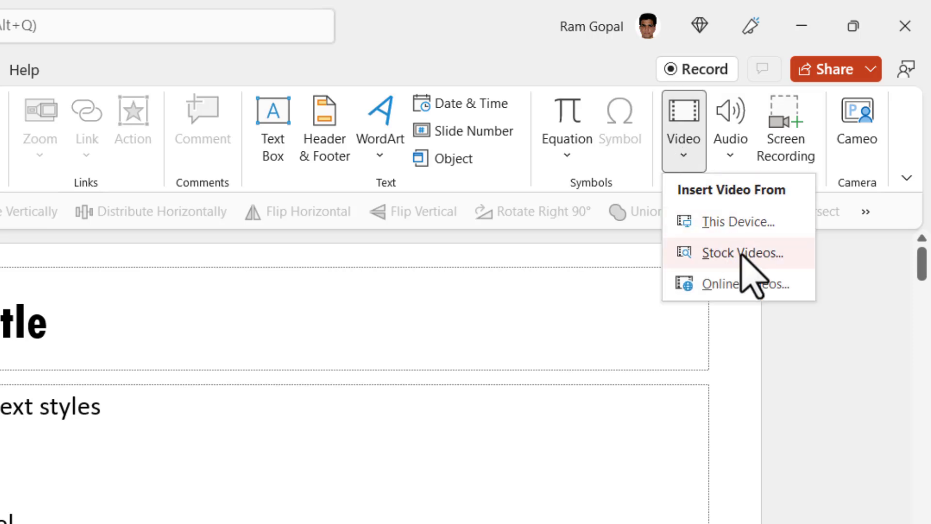
pyautogui.moveTo(742, 254)
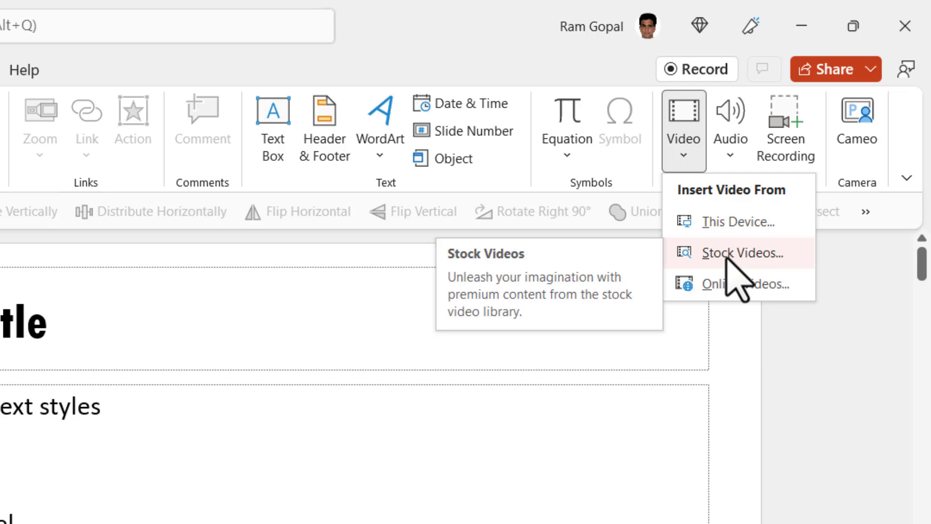
# Insert the silvery bokeh clip from Stock Videos onto the master and bring up its arrangement menu.
pyautogui.click(735, 253)
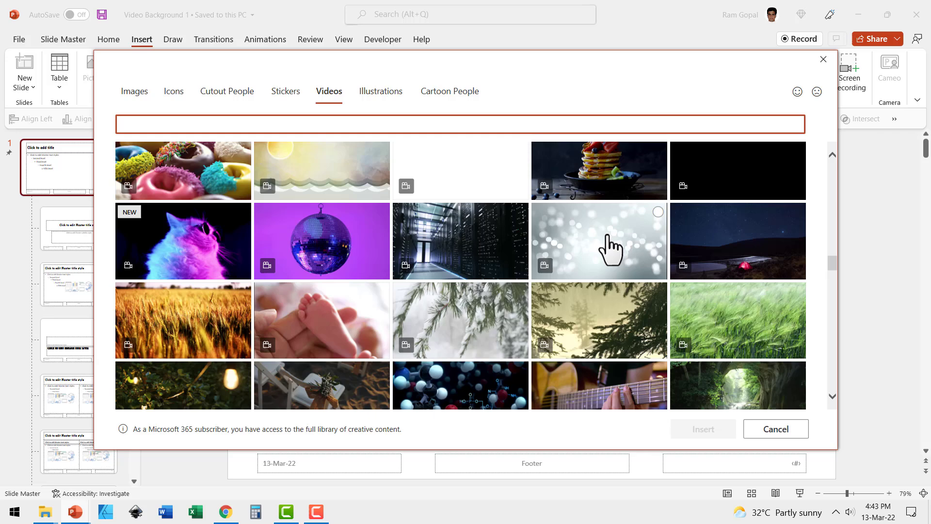
pyautogui.click(598, 241)
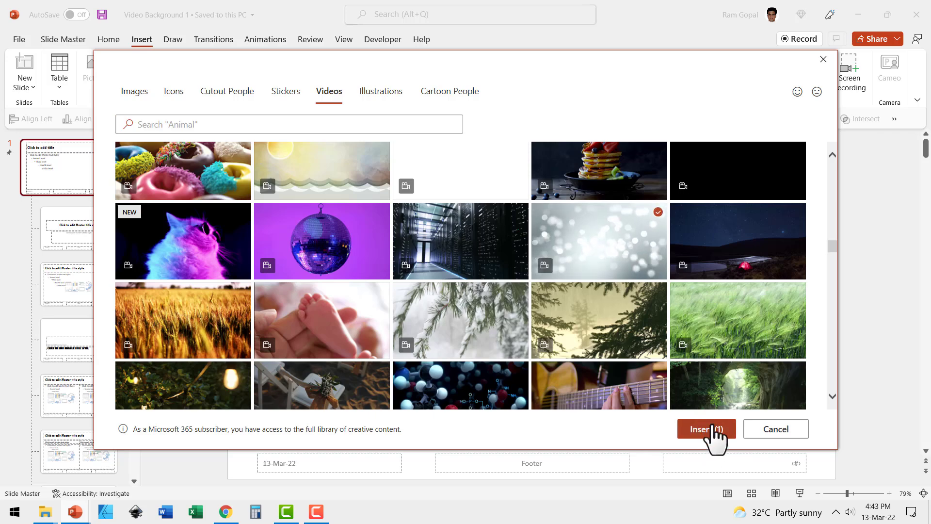
pyautogui.click(705, 429)
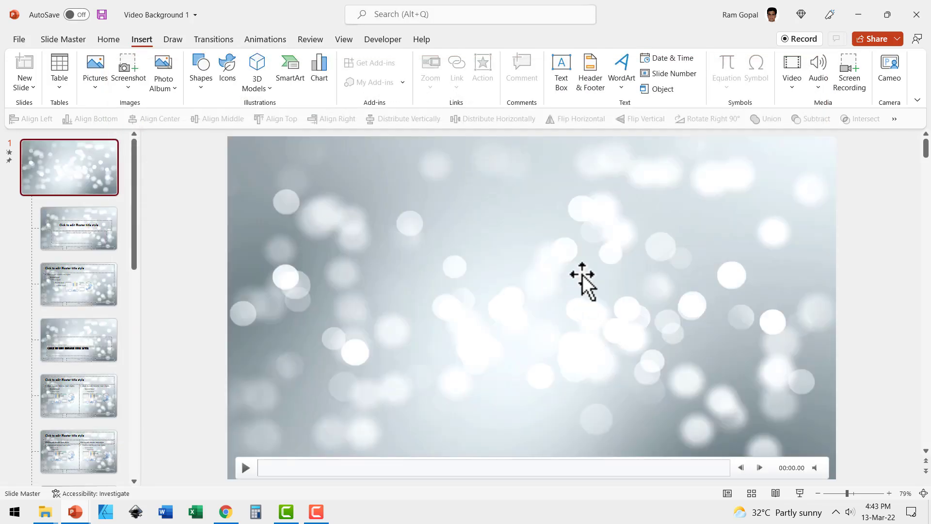
pyautogui.rightClick(582, 279)
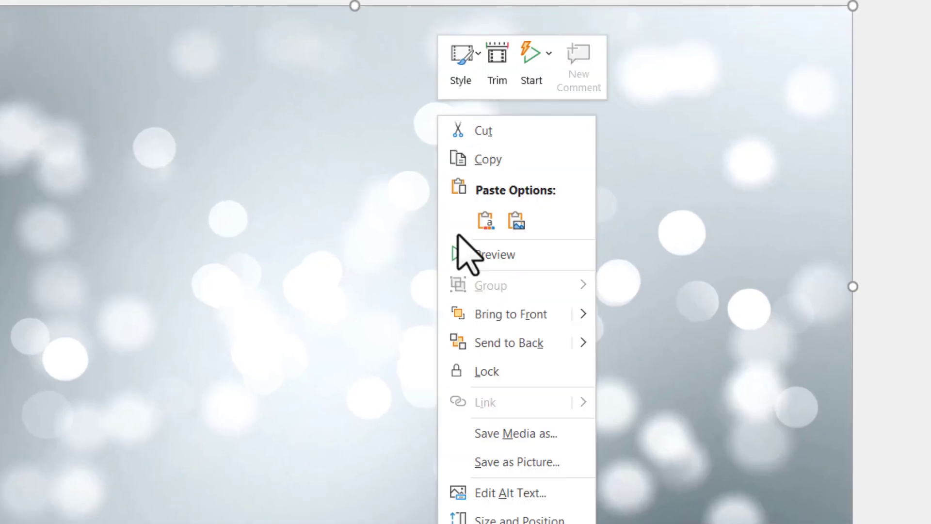